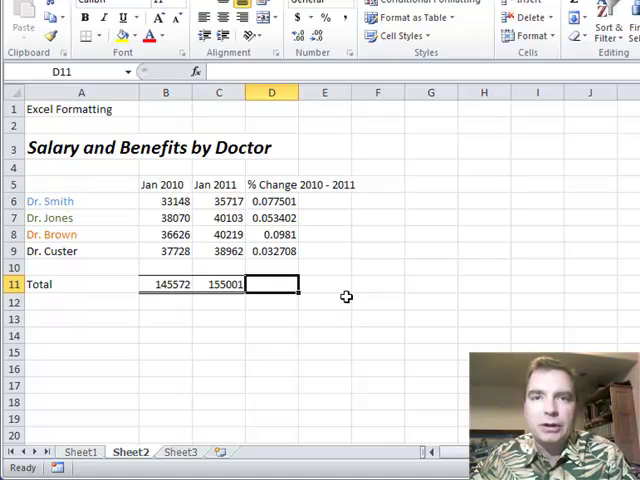
pyautogui.moveTo(285, 251)
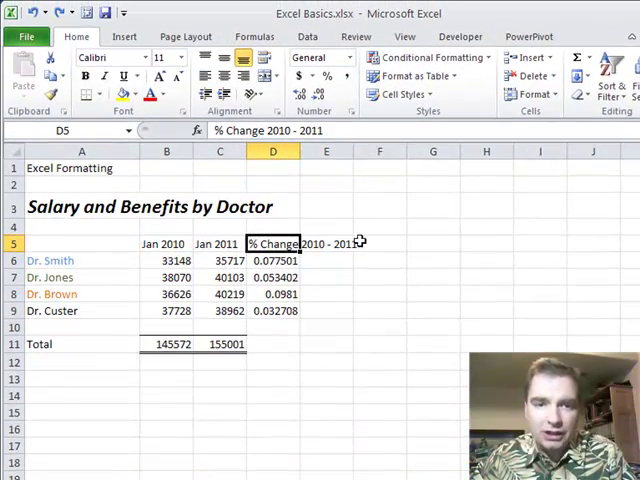
pyautogui.moveTo(300, 244)
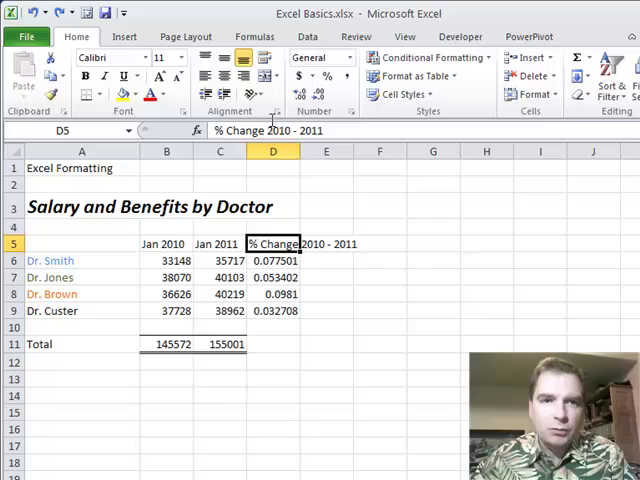
pyautogui.moveTo(262, 57)
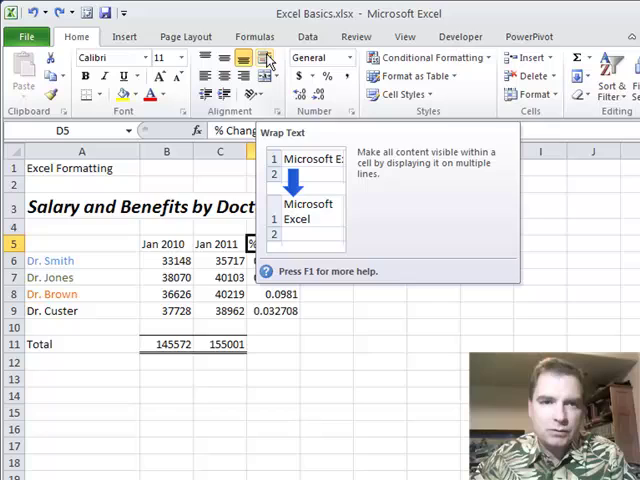
# Apply Wrap Text to the '% Change 2010 - 2011' header in D5.
pyautogui.click(262, 56)
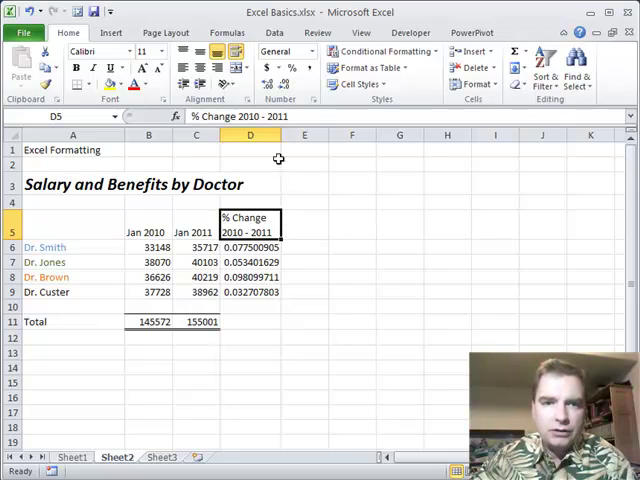
pyautogui.moveTo(281, 135); pyautogui.dragTo(281, 135)
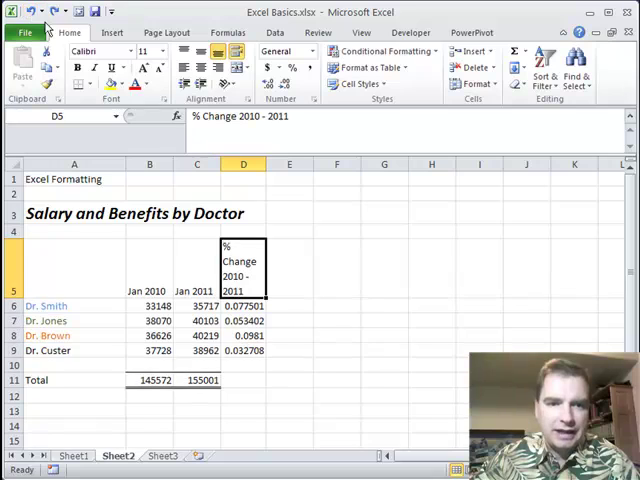
pyautogui.moveTo(242, 261)
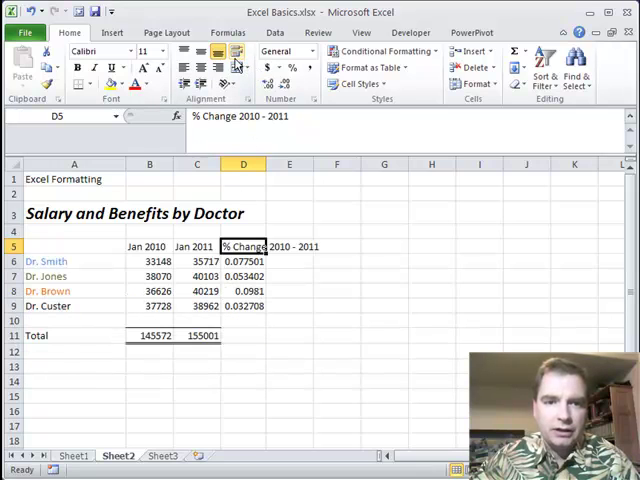
pyautogui.moveTo(256, 199)
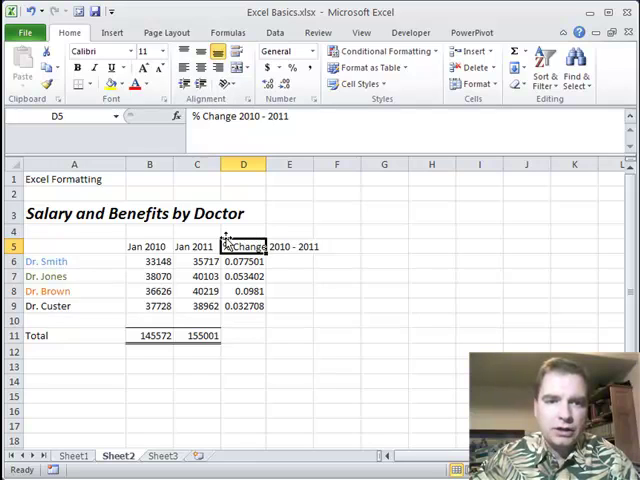
pyautogui.moveTo(261, 192)
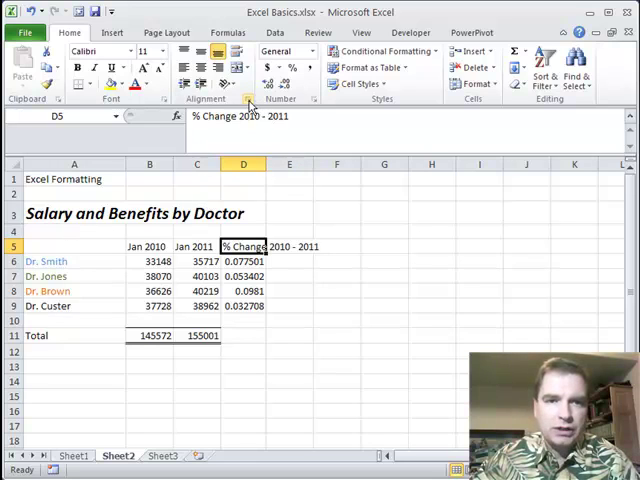
# Tick Wrap text for D5 in the Format Cells Alignment options and confirm.
pyautogui.click(239, 99)
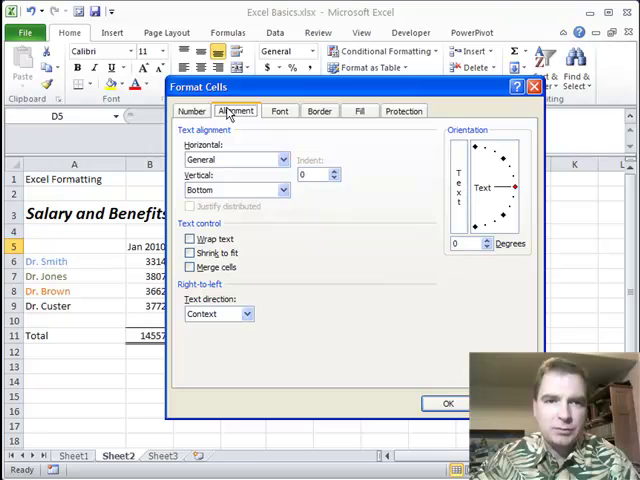
pyautogui.click(190, 238)
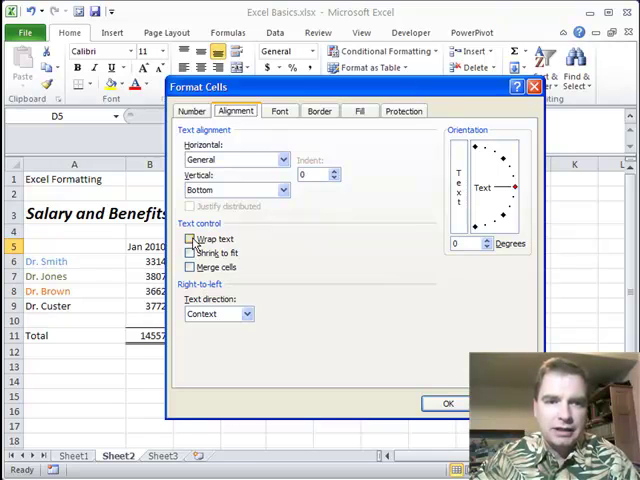
pyautogui.click(190, 238)
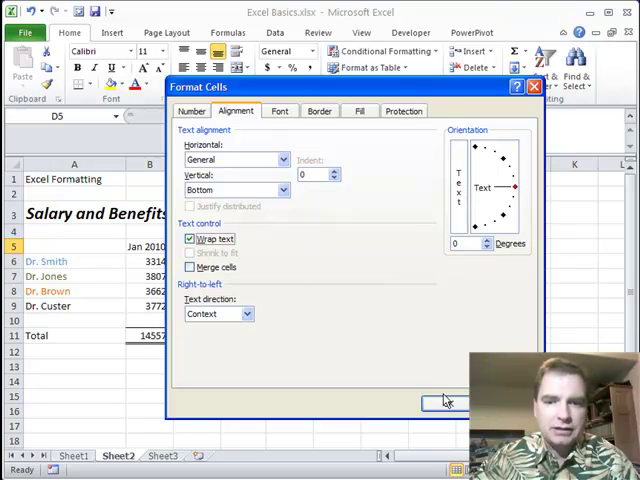
pyautogui.click(441, 401)
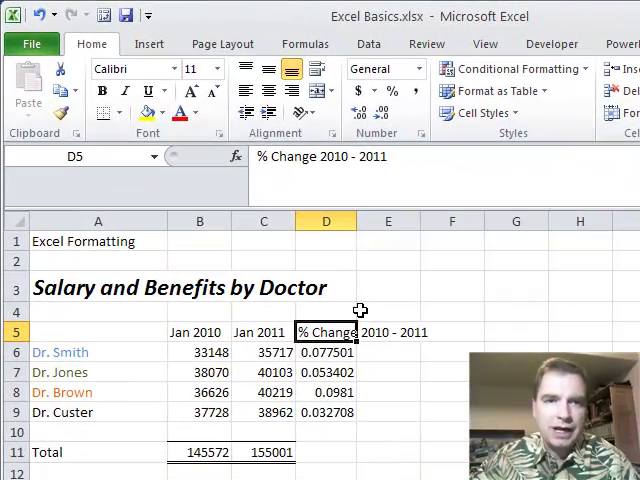
# Widen column D so the D5 header wraps onto two lines.
pyautogui.click(318, 67)
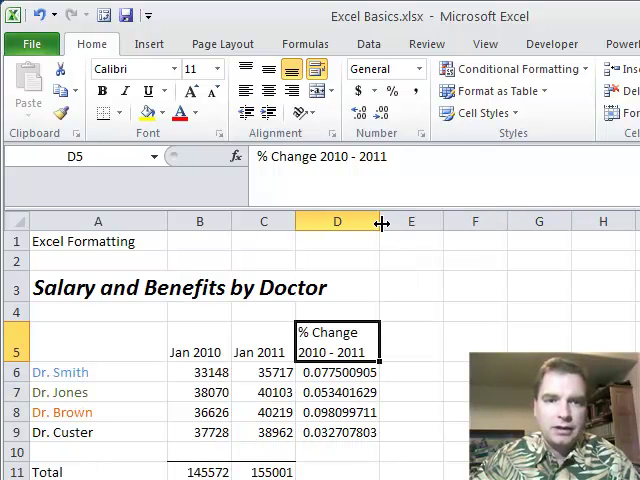
pyautogui.moveTo(406, 316)
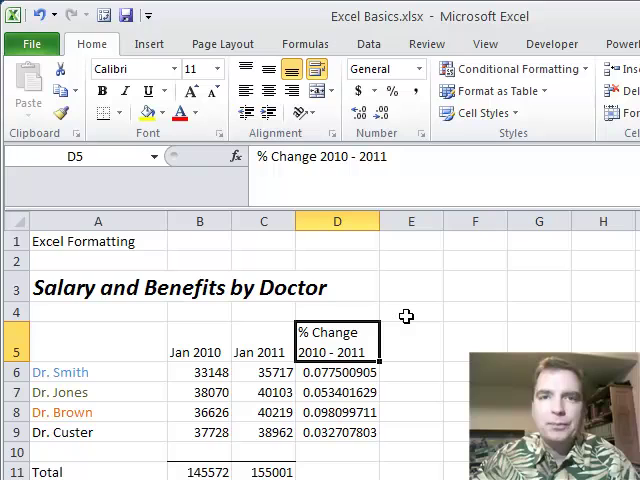